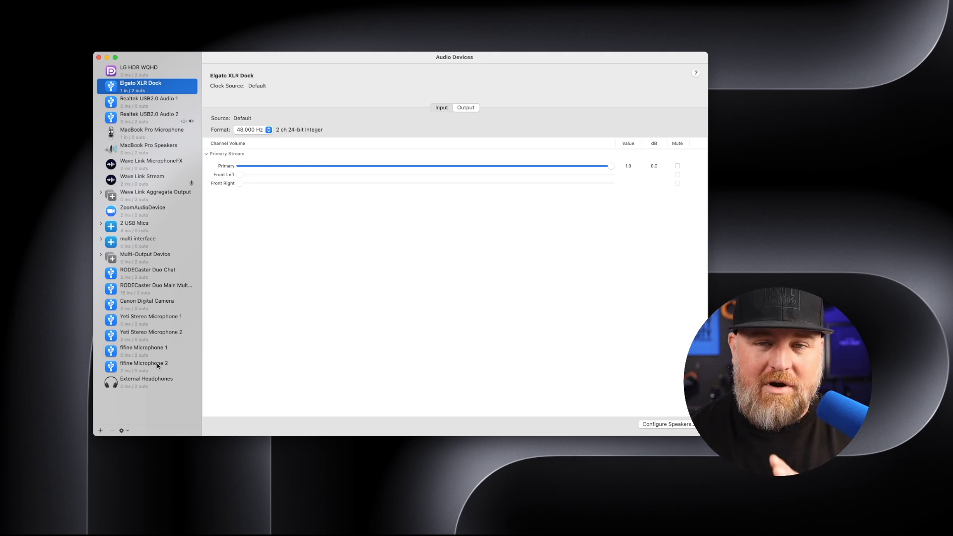
pyautogui.moveTo(167, 121)
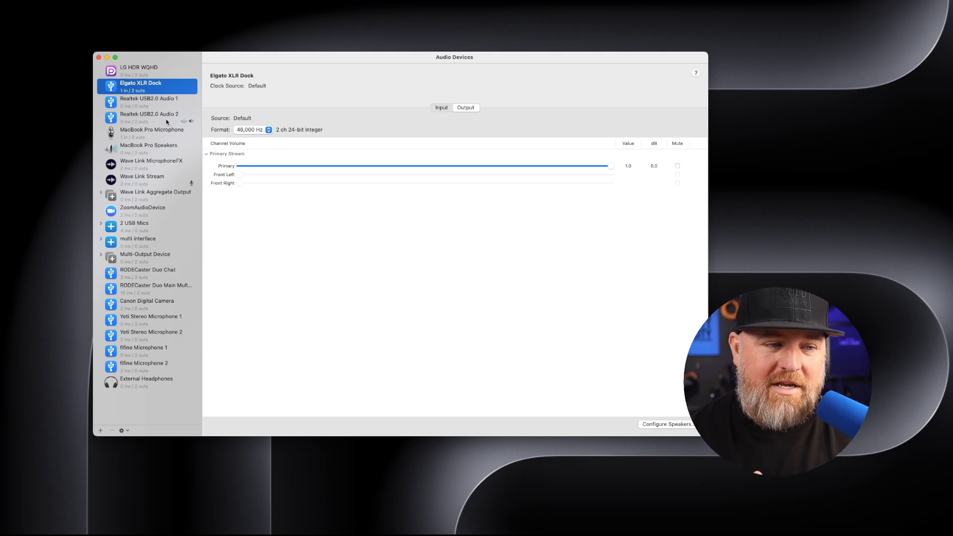
pyautogui.moveTo(135, 381)
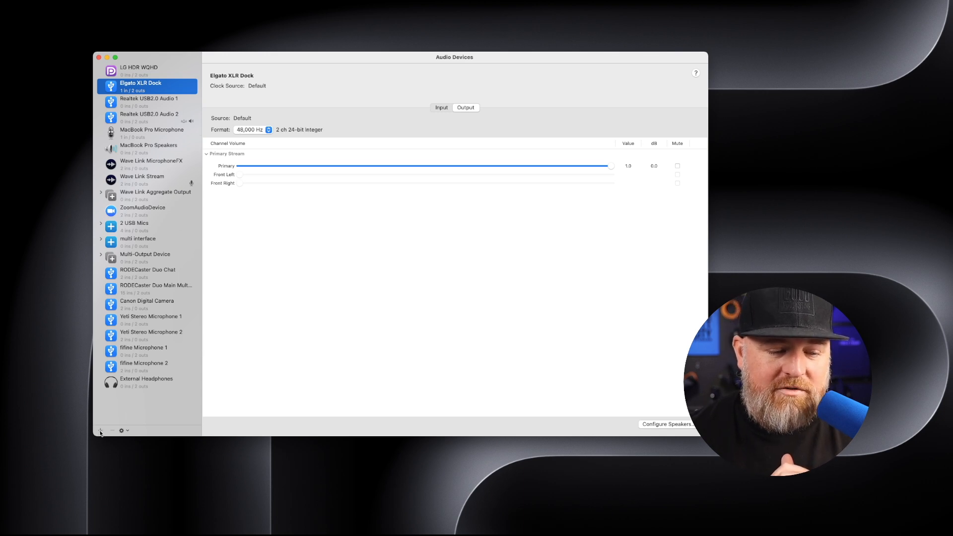
# - Show the create-device options from the + button in the Audio Devices sidebar
pyautogui.click(100, 430)
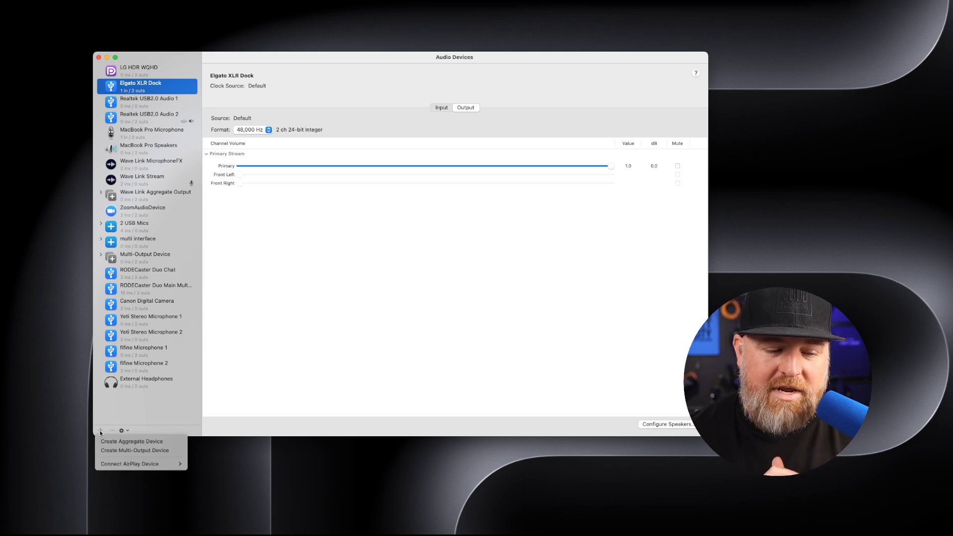
pyautogui.moveTo(132, 441)
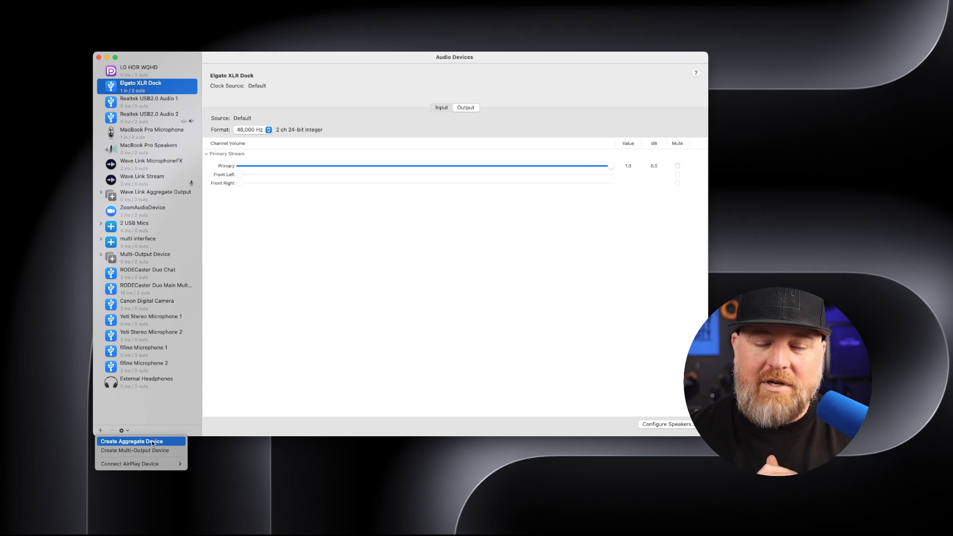
# - Create a new Aggregate Device and select the Yeti Stereo Microphone row
pyautogui.click(133, 441)
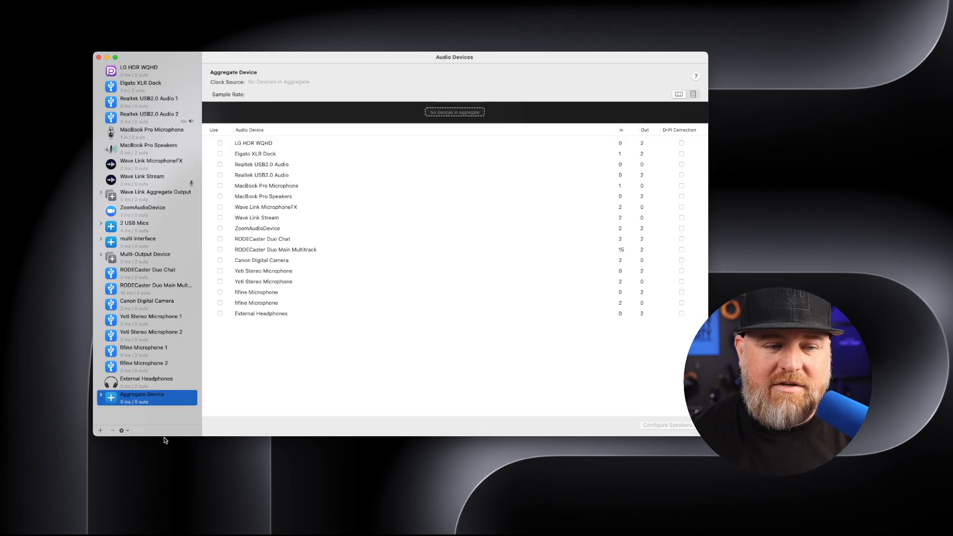
pyautogui.moveTo(328, 110)
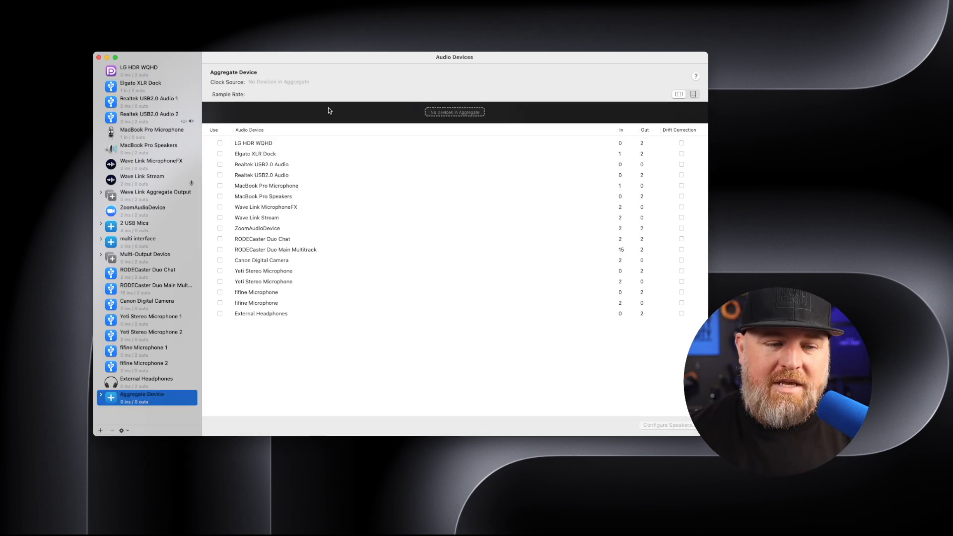
pyautogui.moveTo(314, 210)
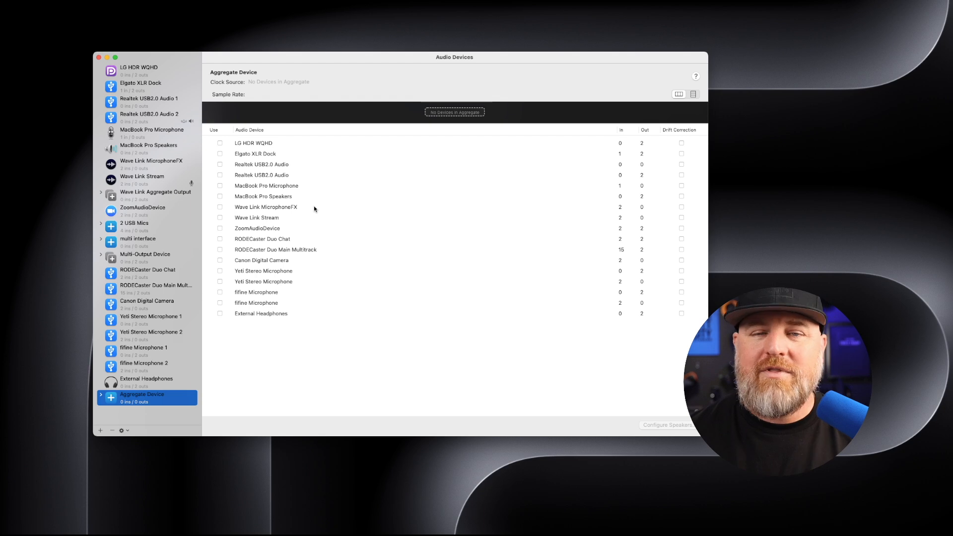
pyautogui.moveTo(283, 178)
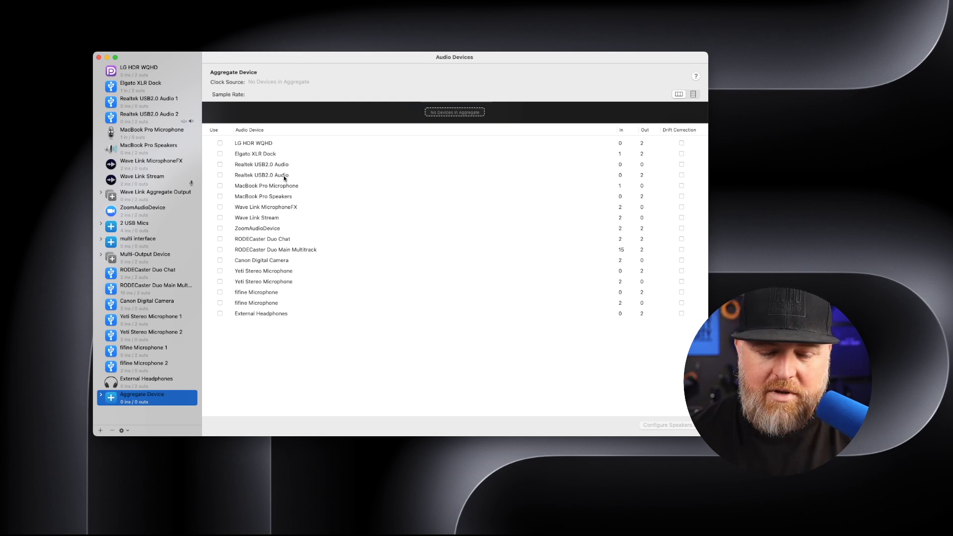
pyautogui.moveTo(253, 315)
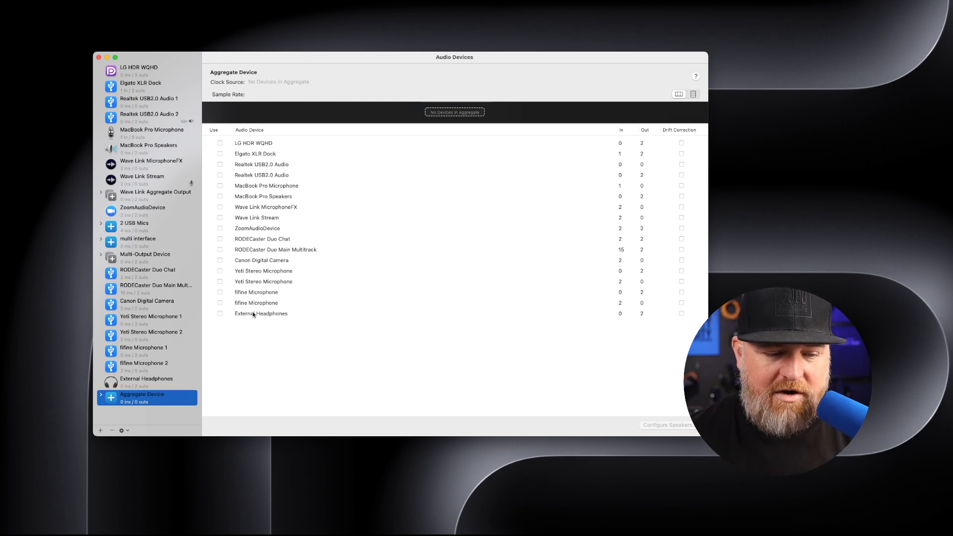
pyautogui.moveTo(309, 280)
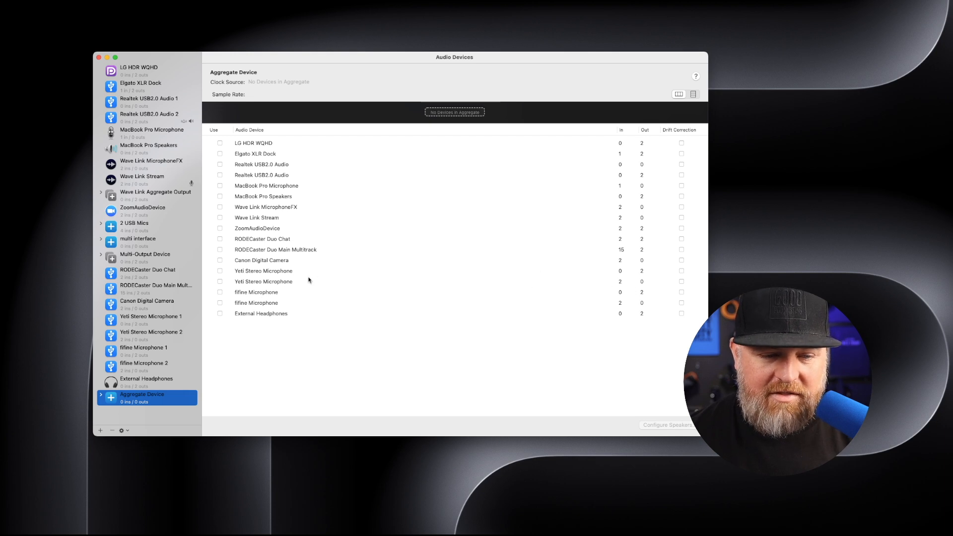
pyautogui.click(263, 281)
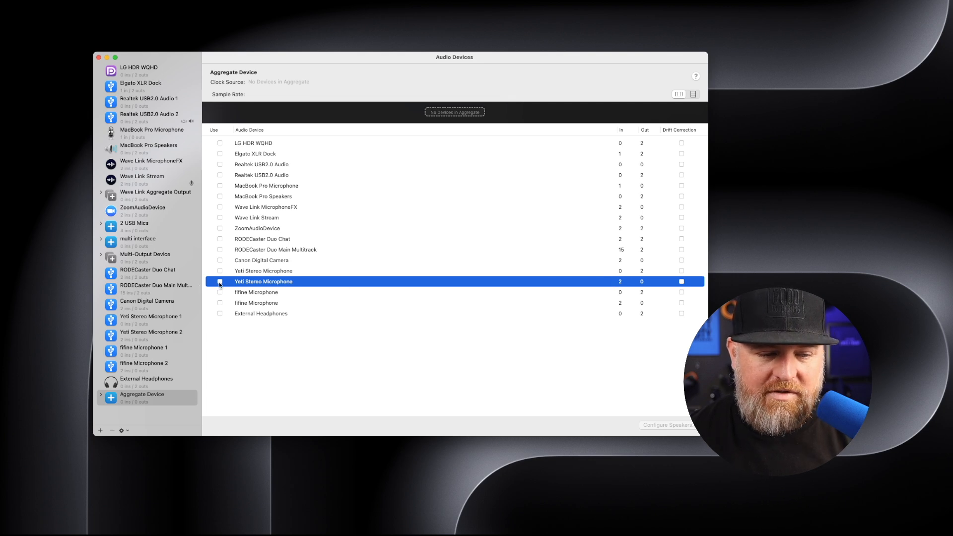
# - Include Yeti Stereo Microphone and fifine Microphone in the aggregate, with drift correction on the fifine
pyautogui.click(221, 281)
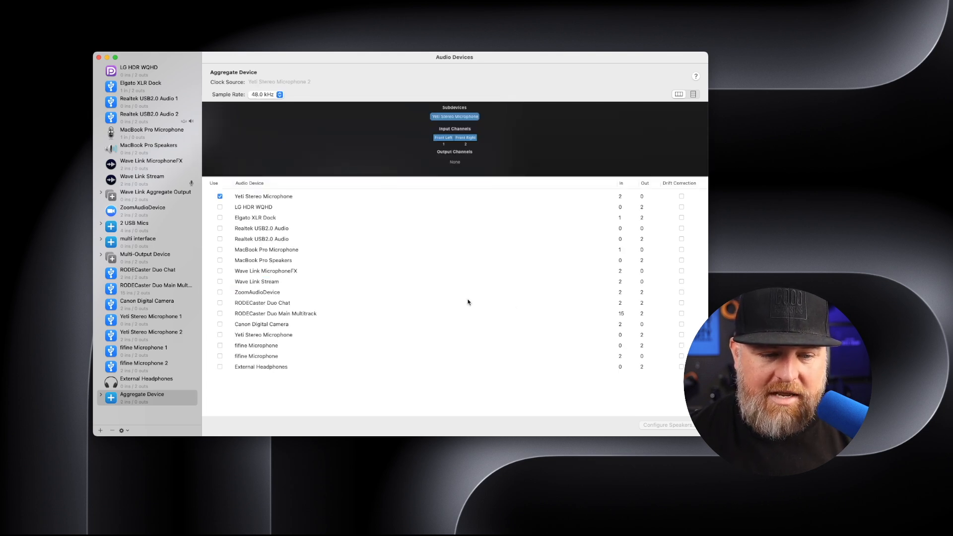
pyautogui.moveTo(628, 356)
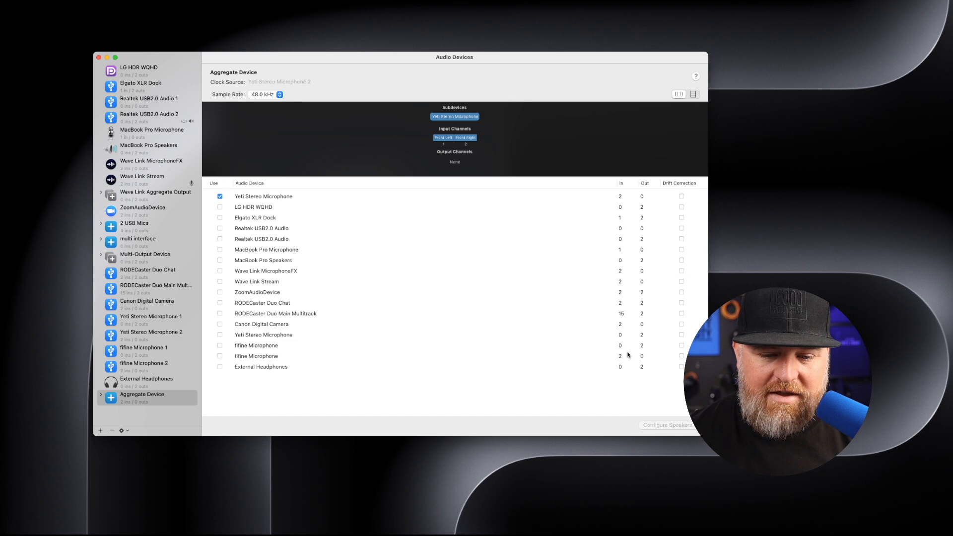
pyautogui.click(256, 355)
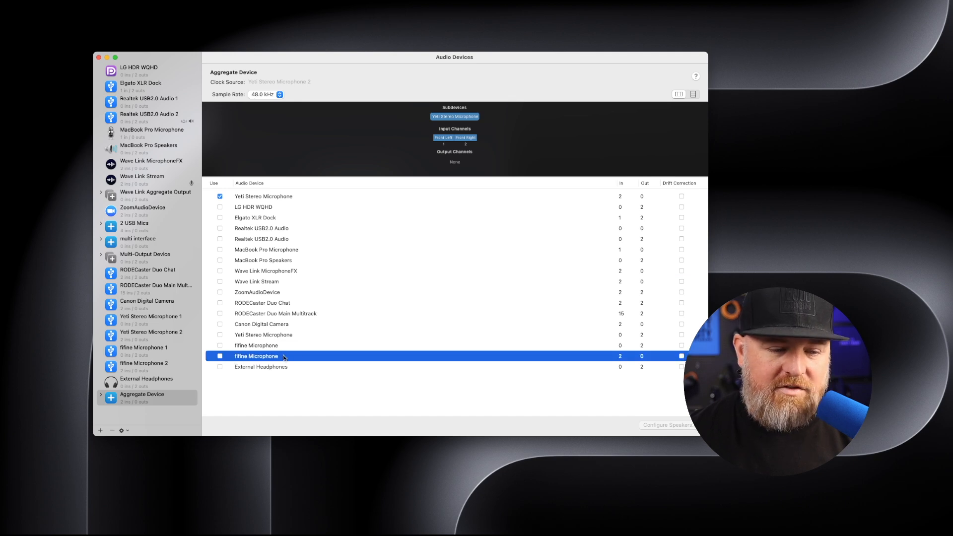
pyautogui.click(221, 356)
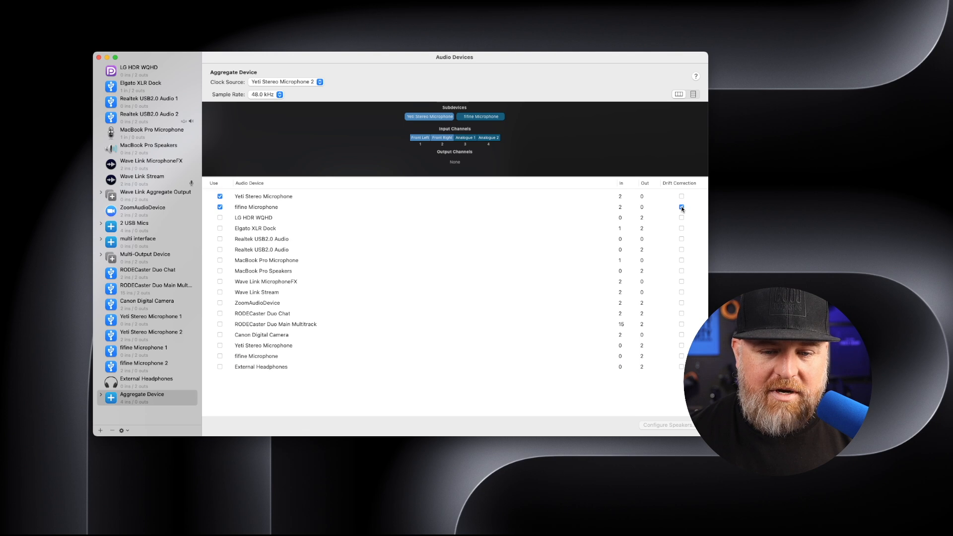
pyautogui.click(682, 207)
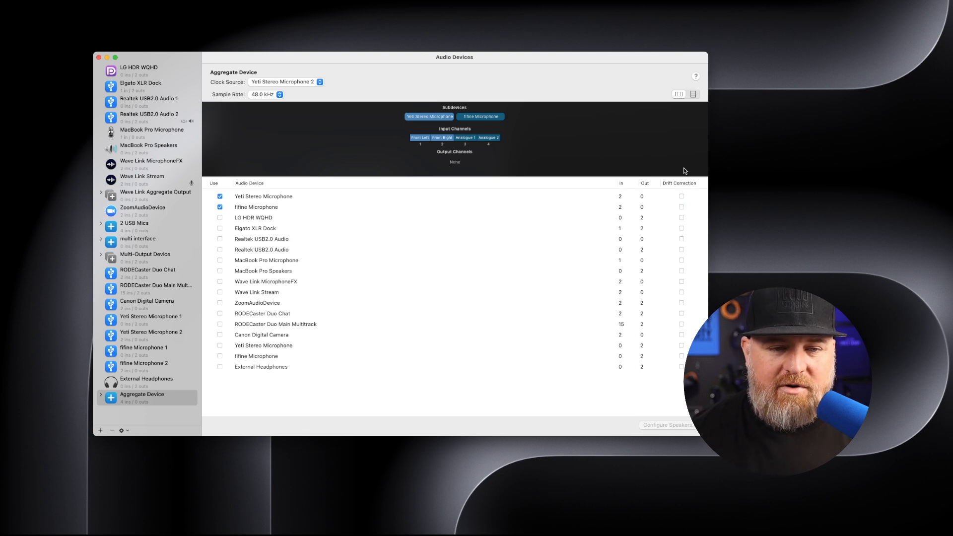
pyautogui.moveTo(430, 49)
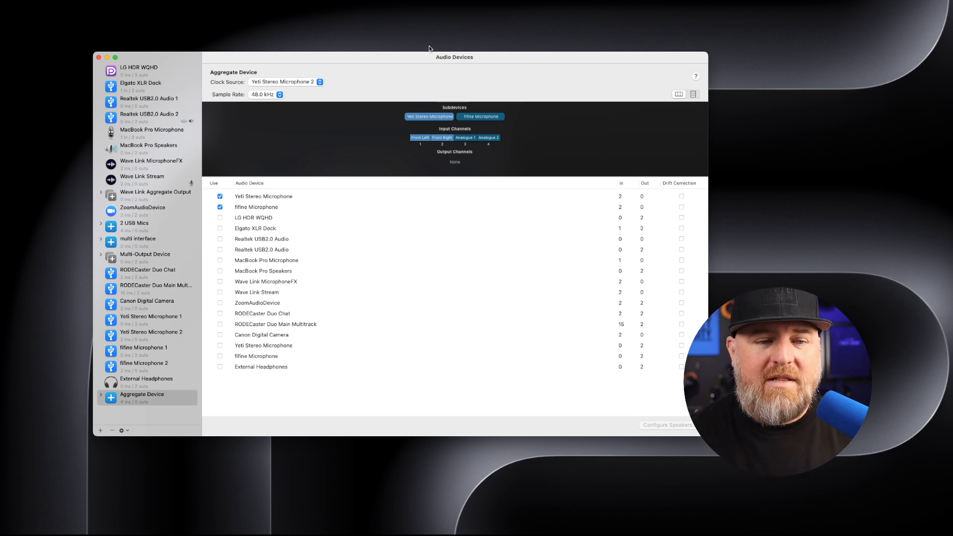
pyautogui.moveTo(433, 129)
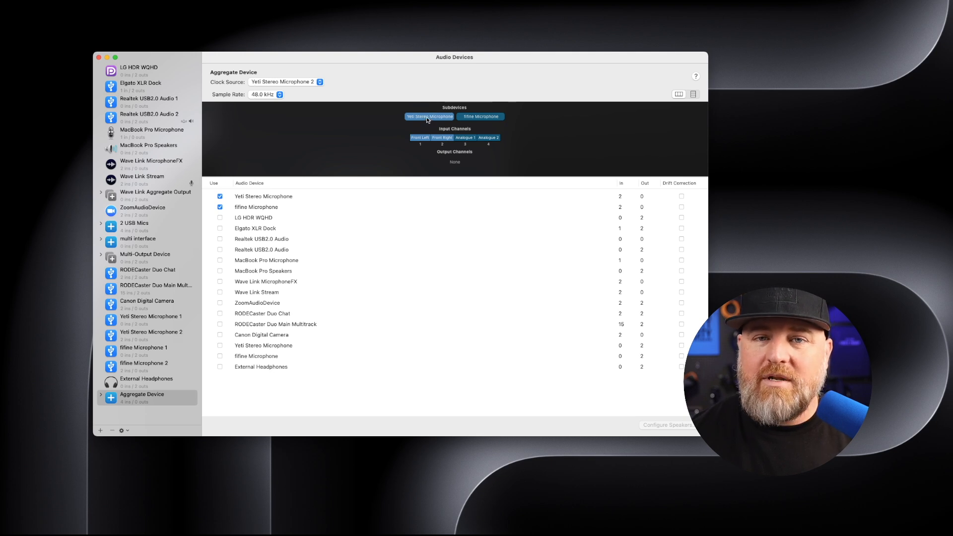
pyautogui.moveTo(438, 137)
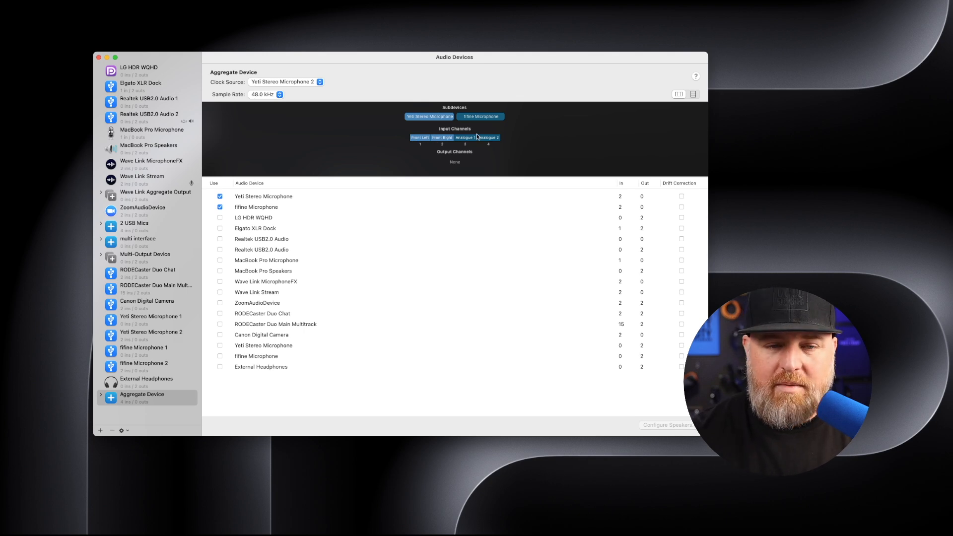
pyautogui.moveTo(535, 120)
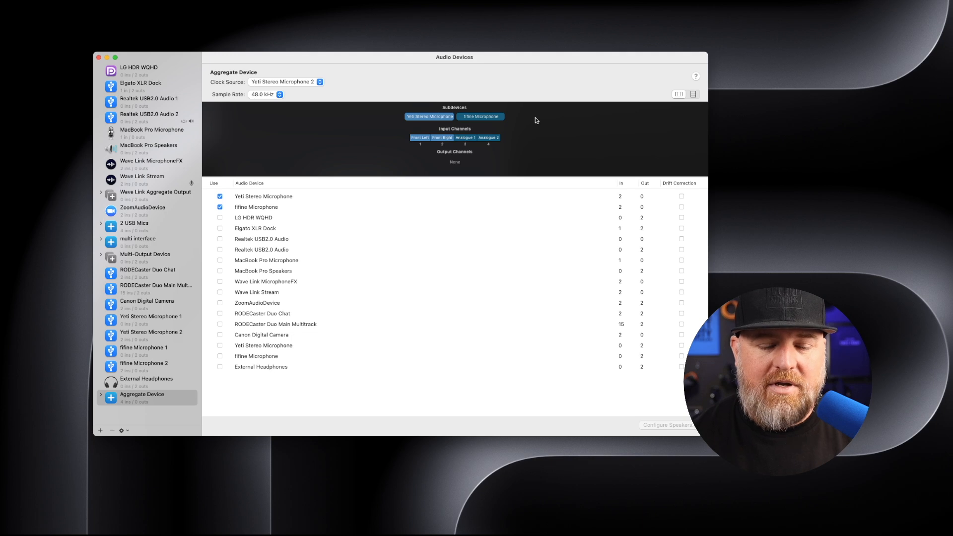
pyautogui.moveTo(467, 149)
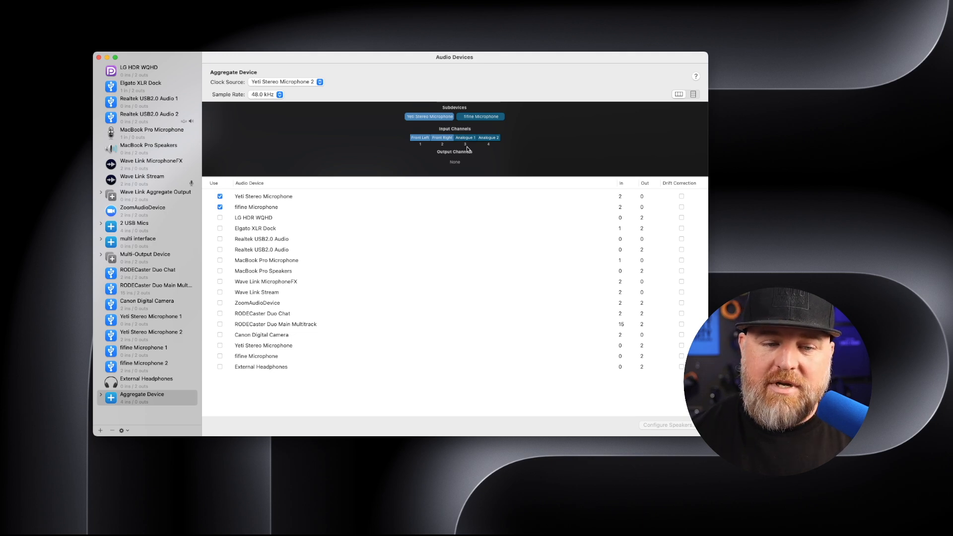
pyautogui.moveTo(484, 124)
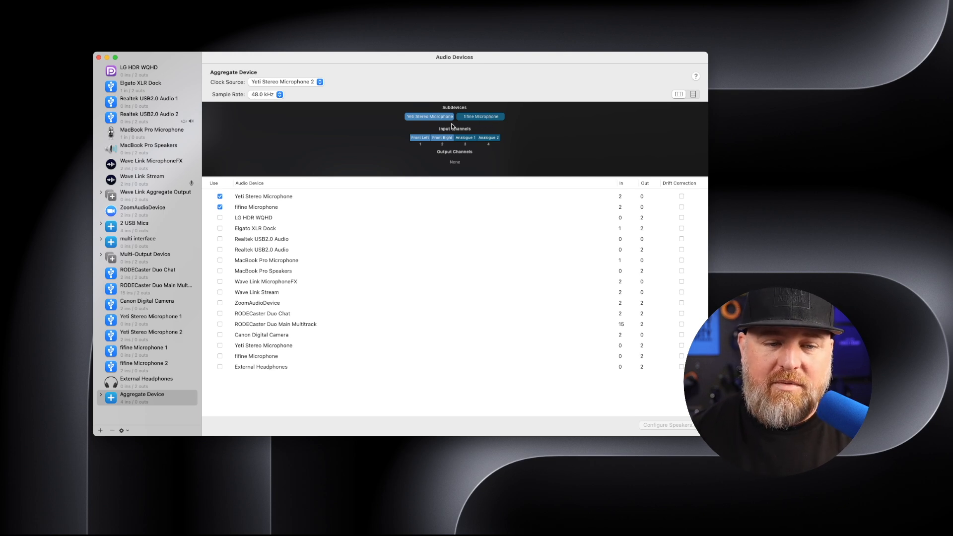
pyautogui.moveTo(550, 100)
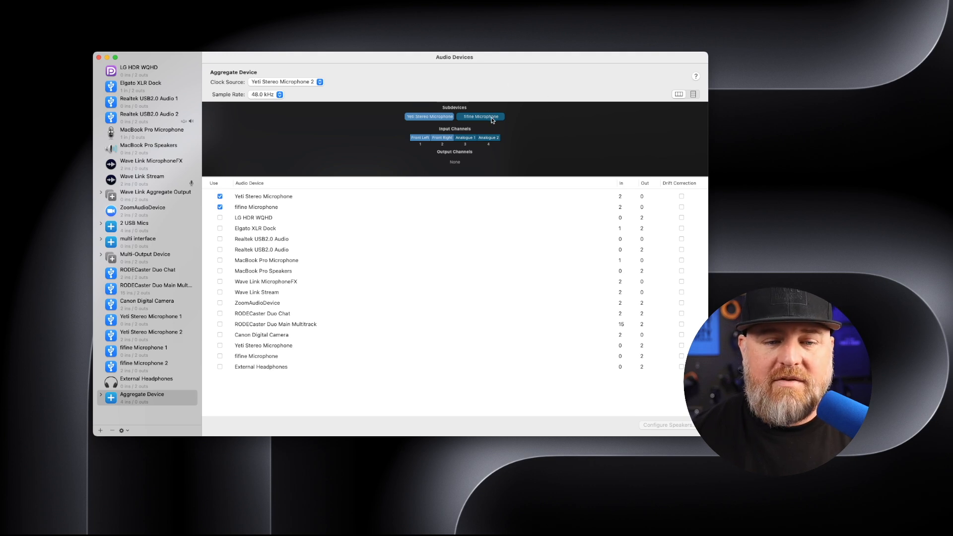
pyautogui.moveTo(465, 105)
pyautogui.write('USB x 2')
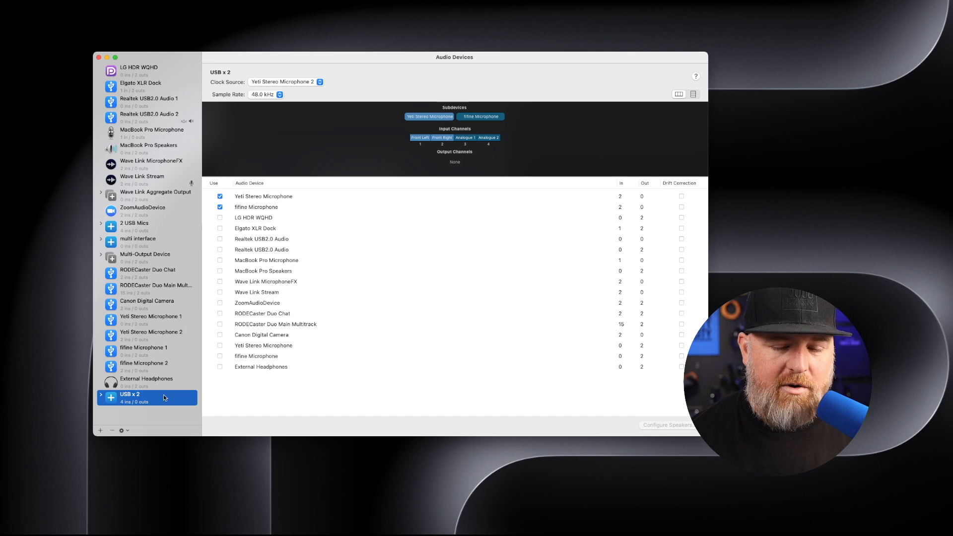
pyautogui.moveTo(271, 130)
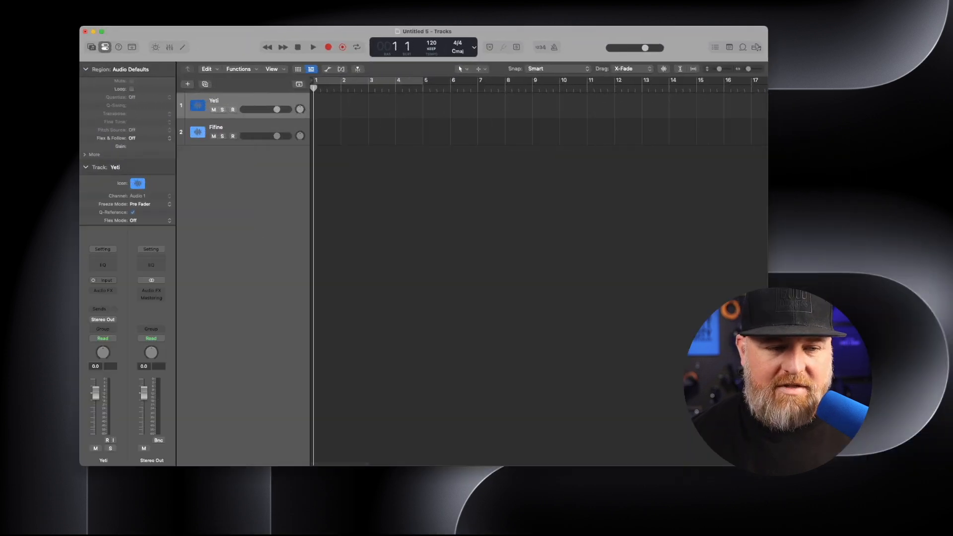
pyautogui.moveTo(375, 78)
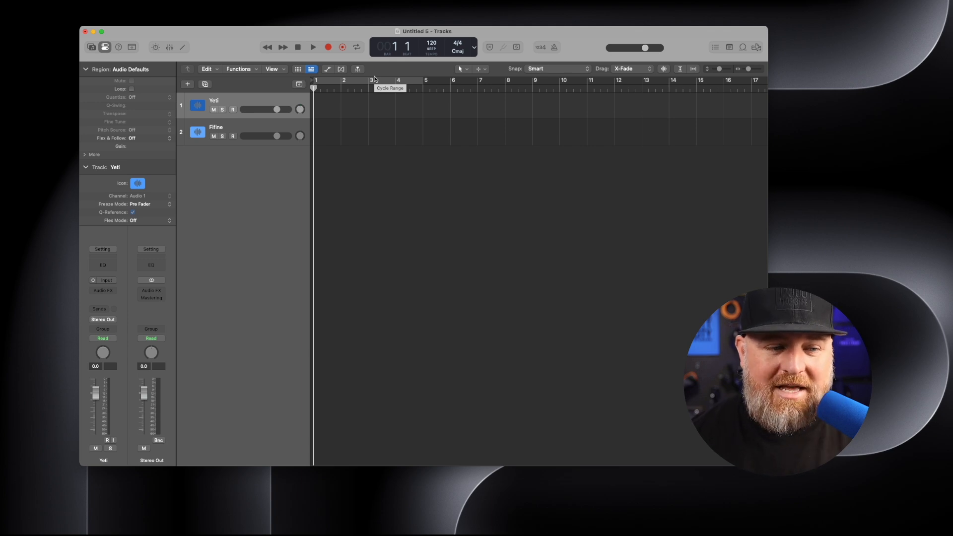
pyautogui.moveTo(218, 68)
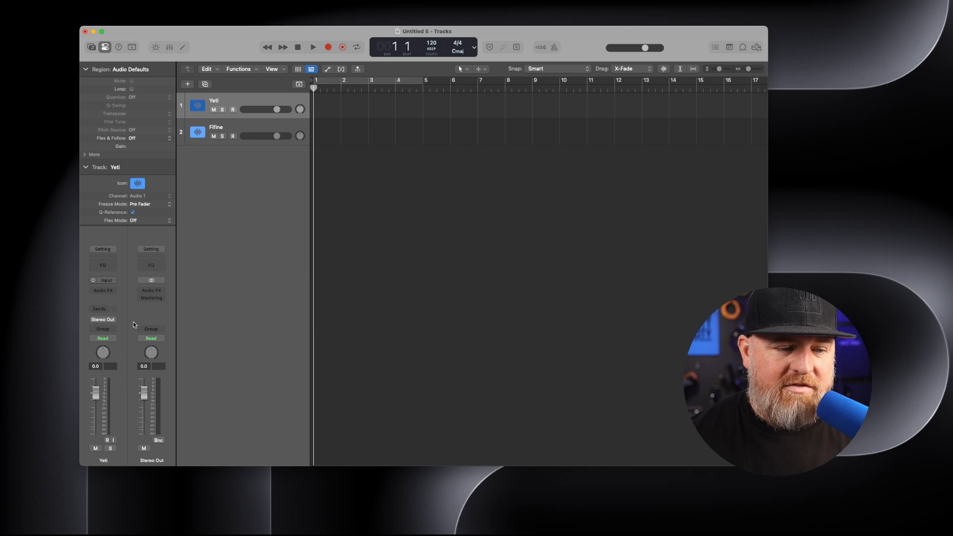
# - Select the Yeti track and switch its channel strip to stereo mode
pyautogui.click(216, 127)
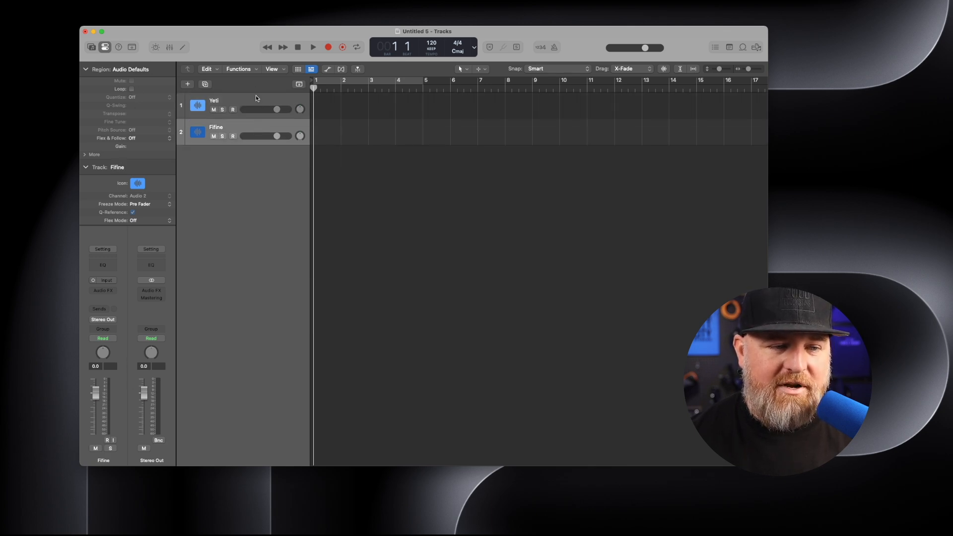
pyautogui.click(214, 100)
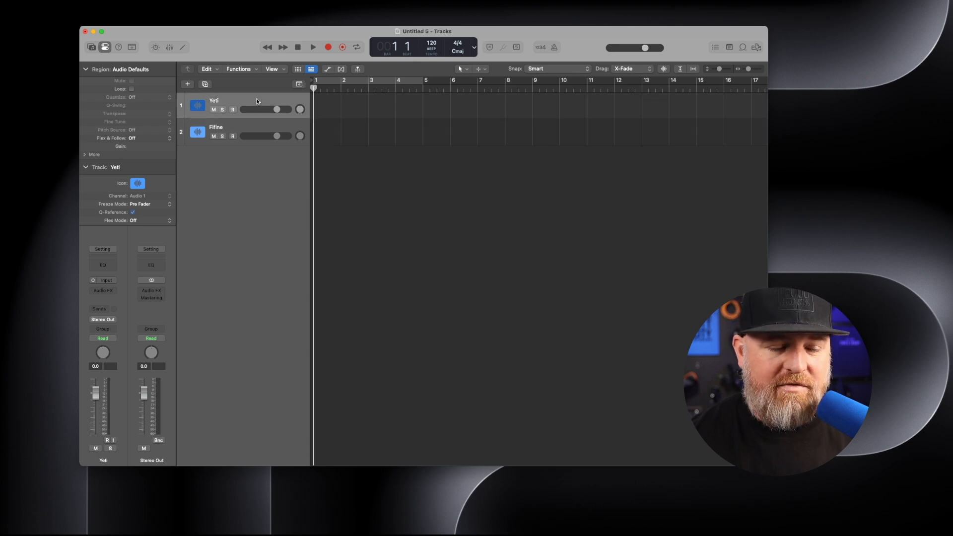
pyautogui.moveTo(264, 102)
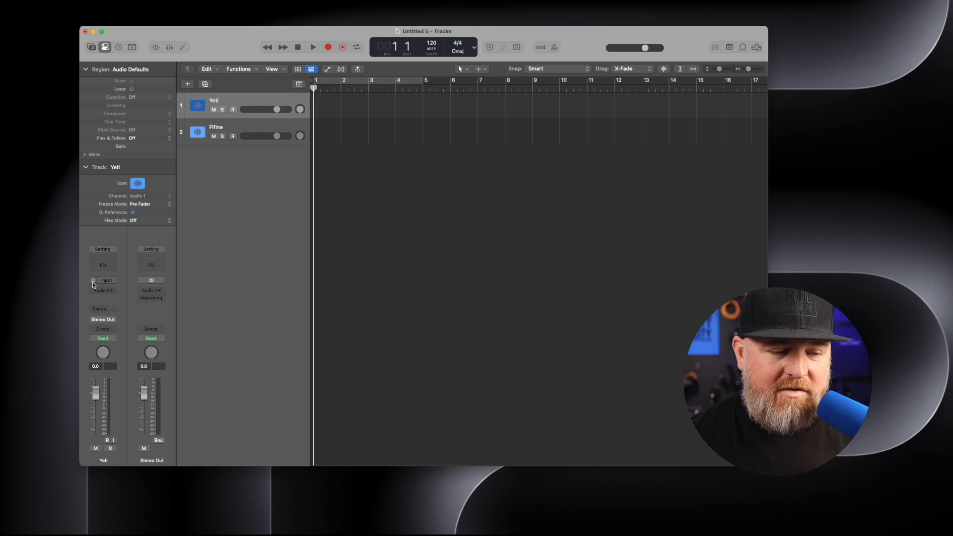
pyautogui.moveTo(102, 280)
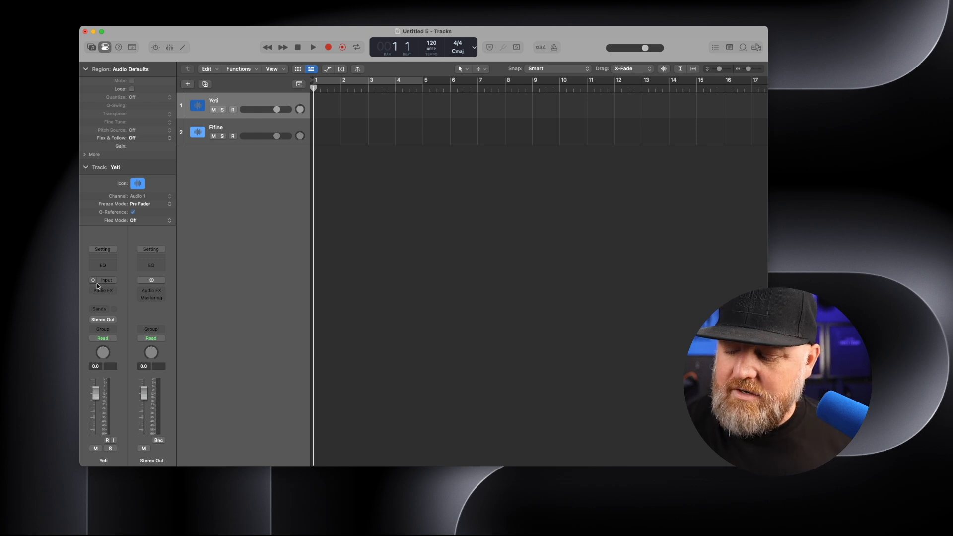
pyautogui.click(102, 280)
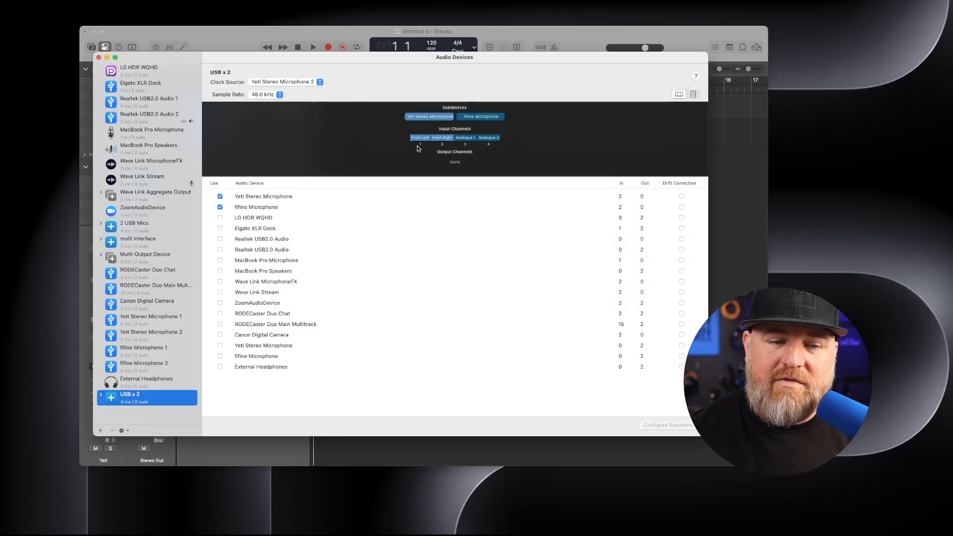
pyautogui.moveTo(438, 140)
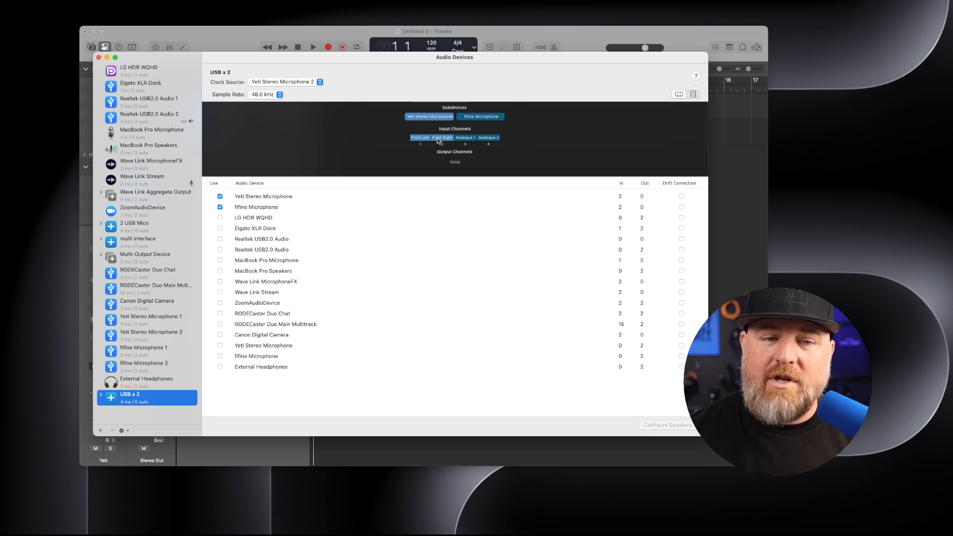
pyautogui.moveTo(494, 145)
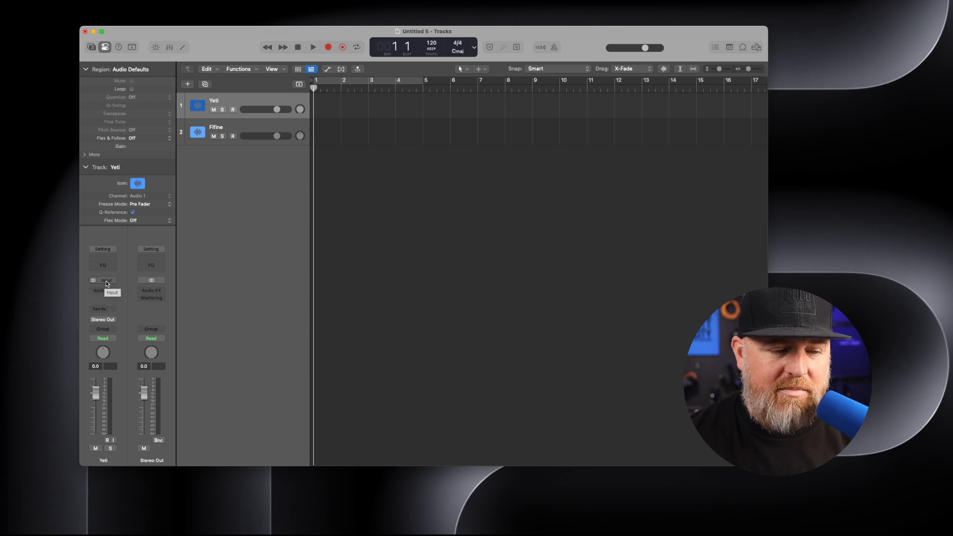
# - Feed the Yeti track from stereo Input 1-2
pyautogui.click(102, 280)
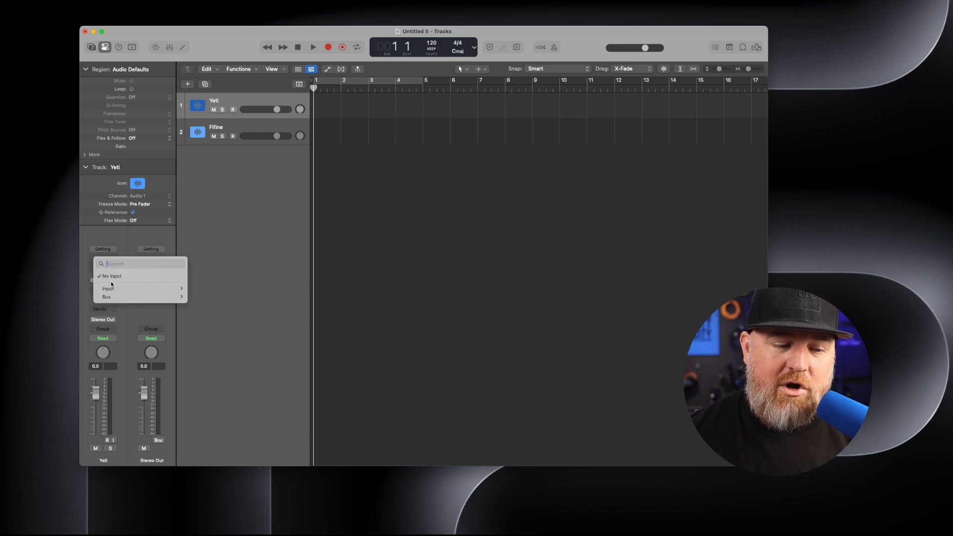
pyautogui.moveTo(108, 288)
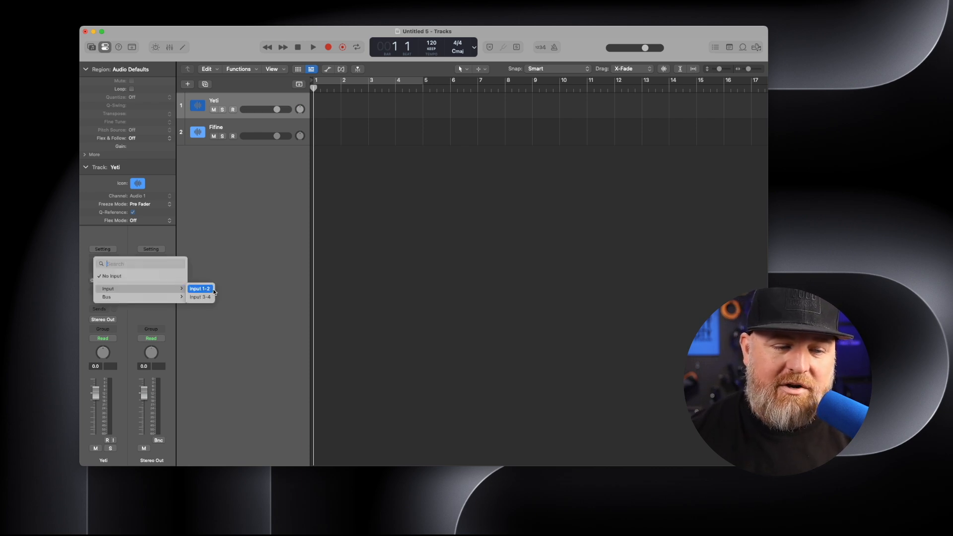
pyautogui.click(200, 288)
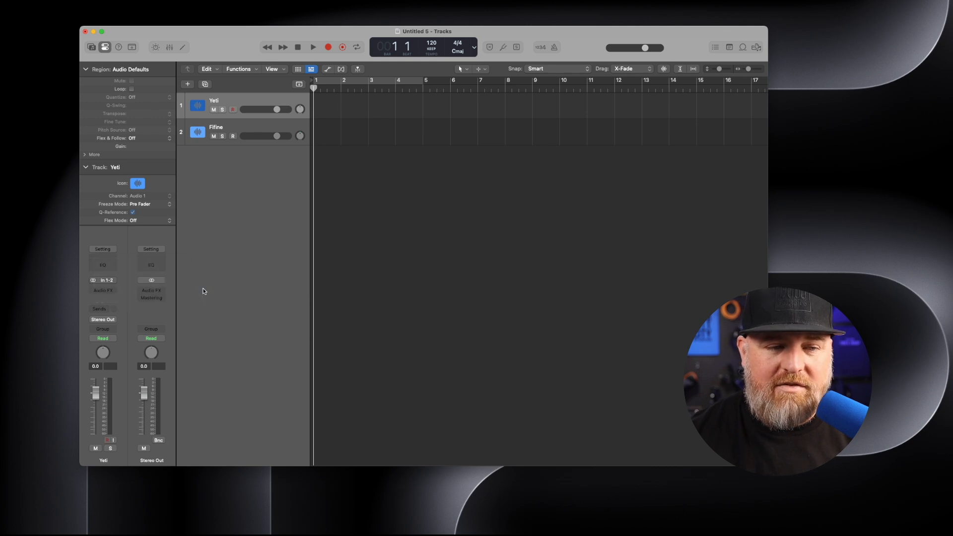
pyautogui.moveTo(142, 252)
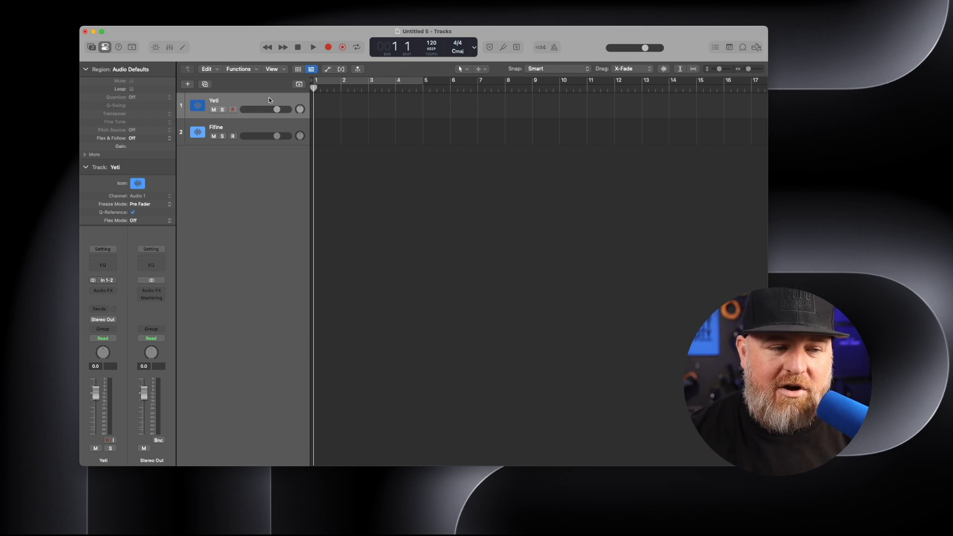
pyautogui.moveTo(269, 129)
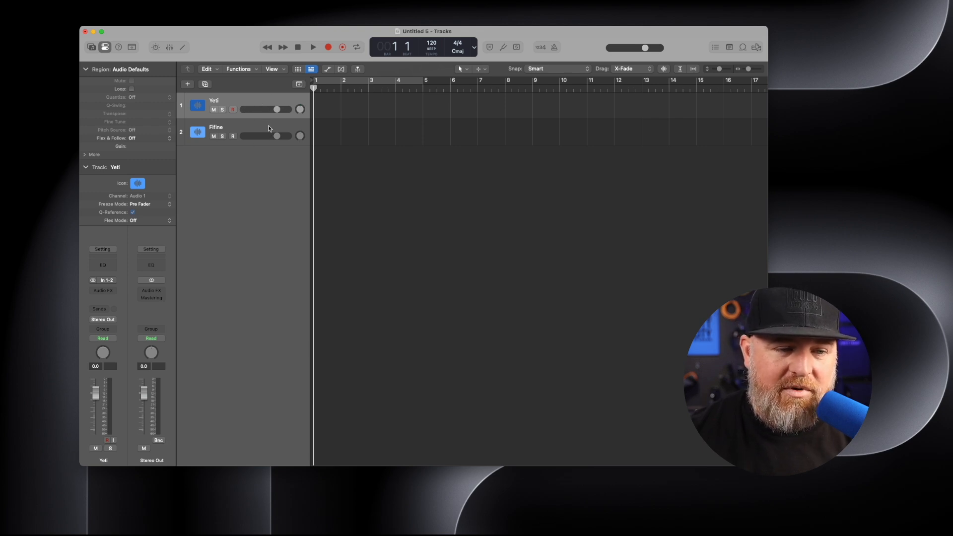
# - Feed the Fifine track from stereo Input 3-4
pyautogui.click(212, 131)
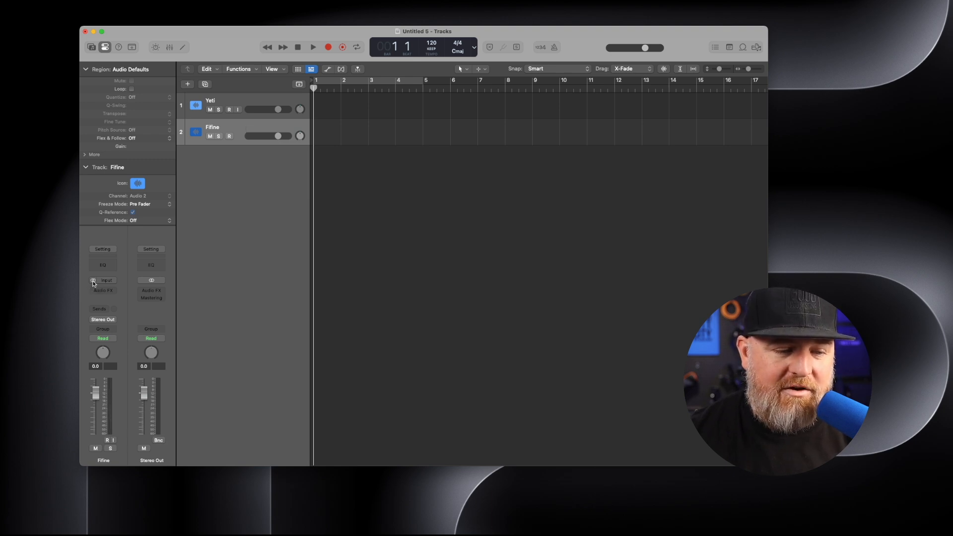
pyautogui.moveTo(107, 280)
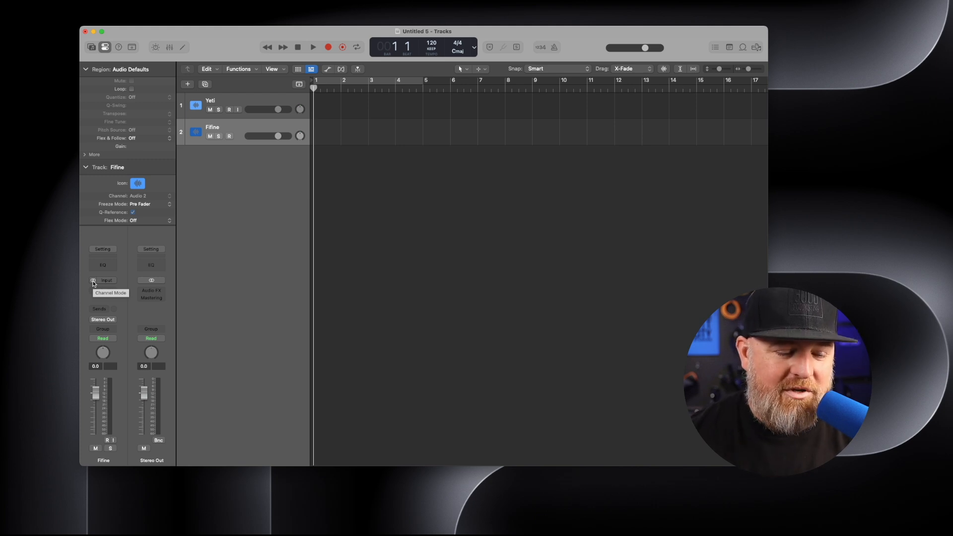
pyautogui.click(107, 280)
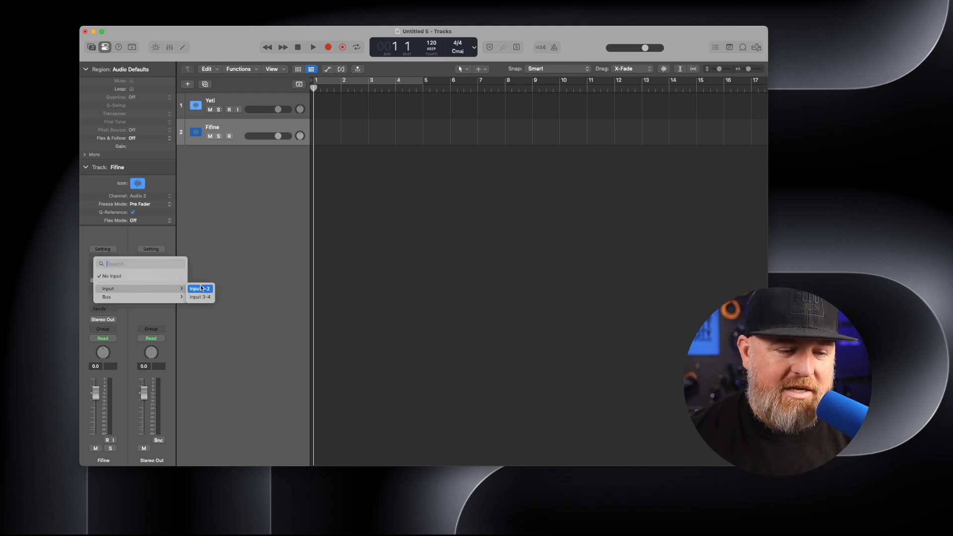
pyautogui.click(200, 297)
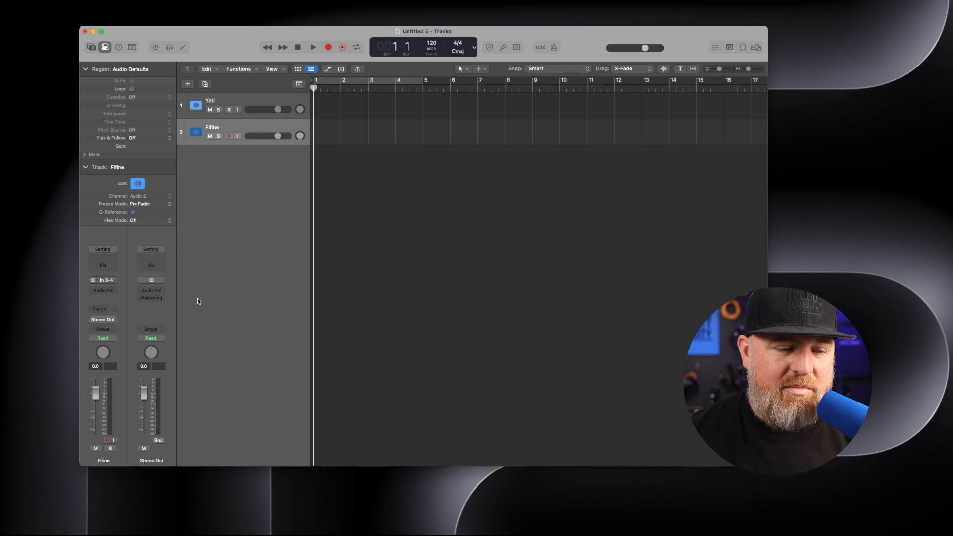
pyautogui.moveTo(385, 264)
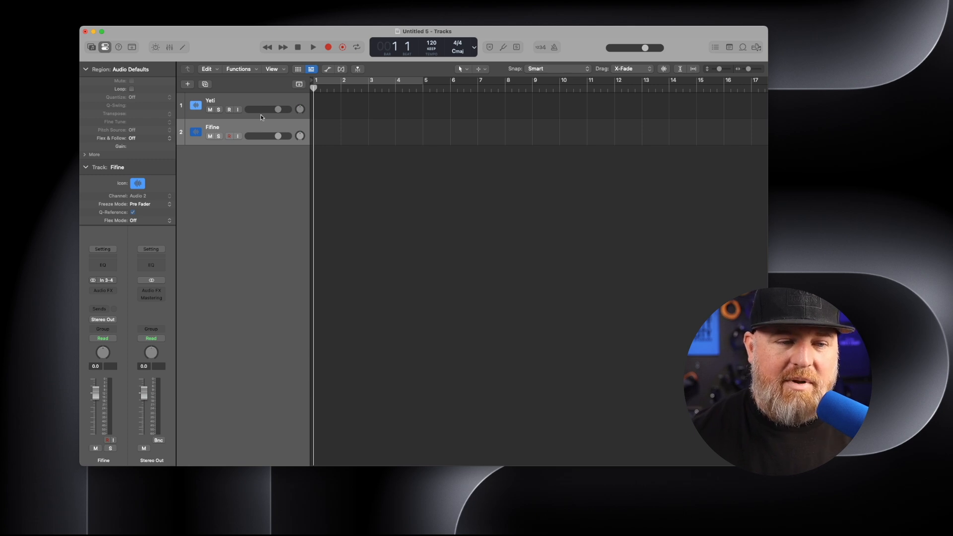
# - Record-enable and input-monitor the Yeti and Fifine tracks so both show incoming signal
pyautogui.click(210, 100)
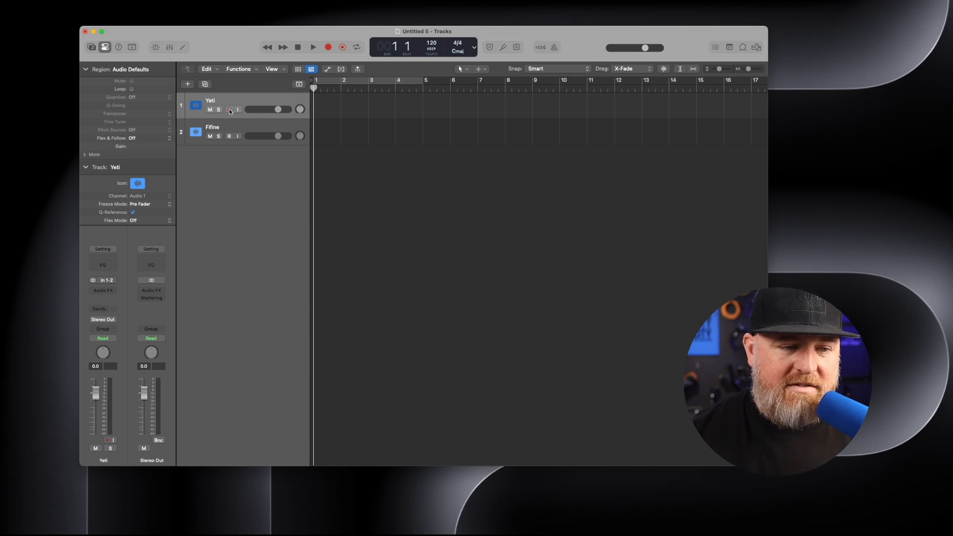
pyautogui.moveTo(230, 109)
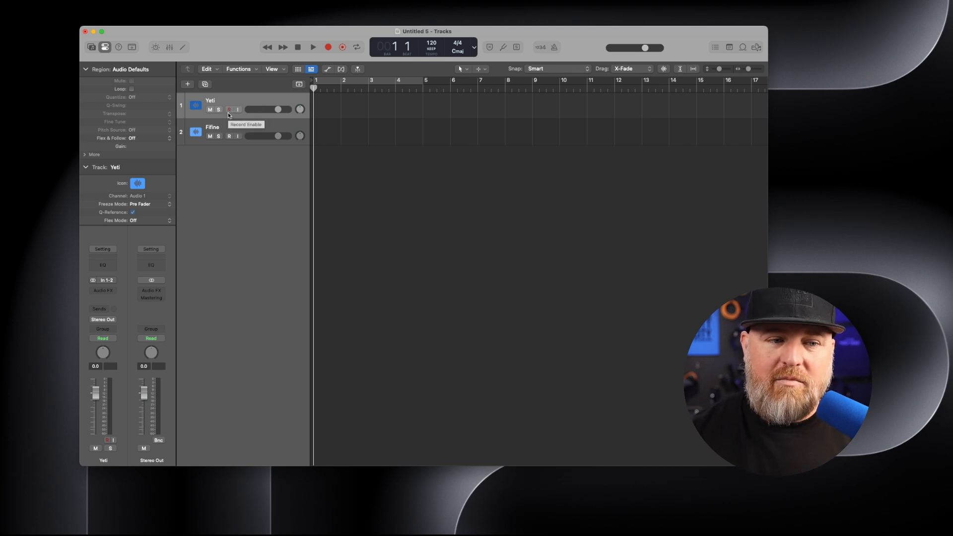
pyautogui.click(229, 109)
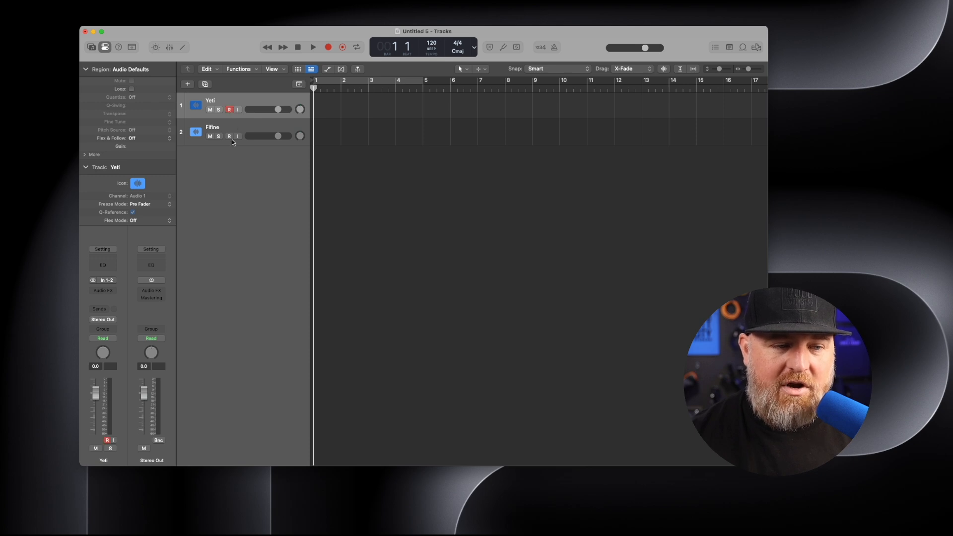
pyautogui.click(229, 109)
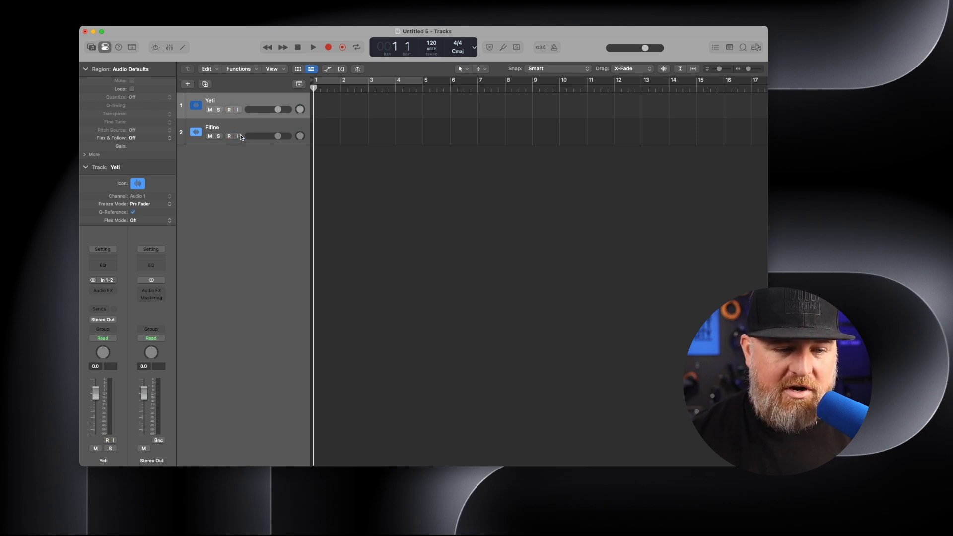
pyautogui.moveTo(237, 136)
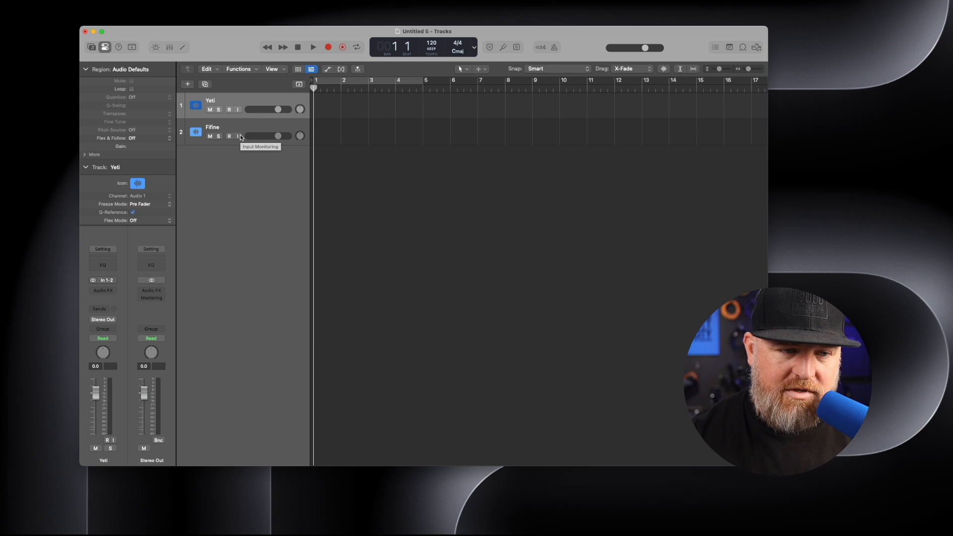
pyautogui.click(229, 109)
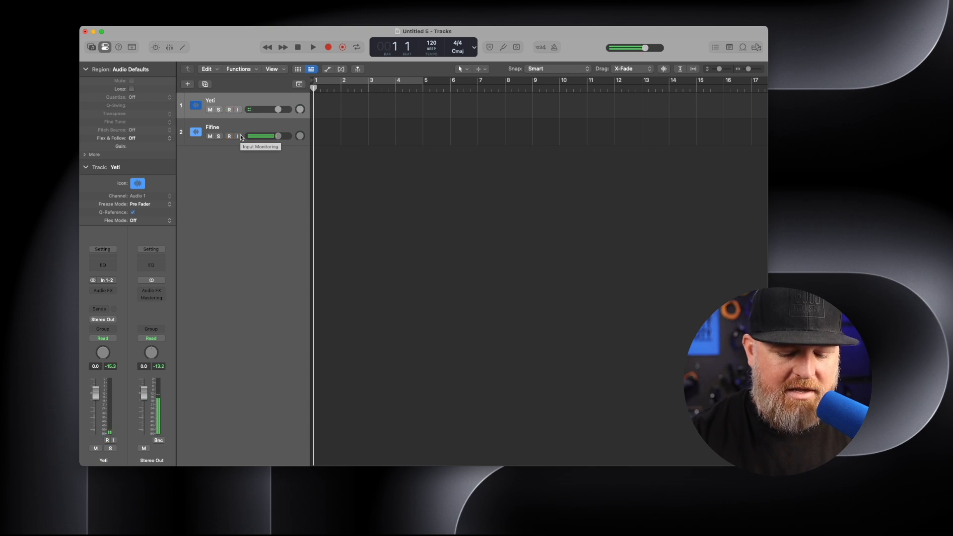
pyautogui.click(229, 109)
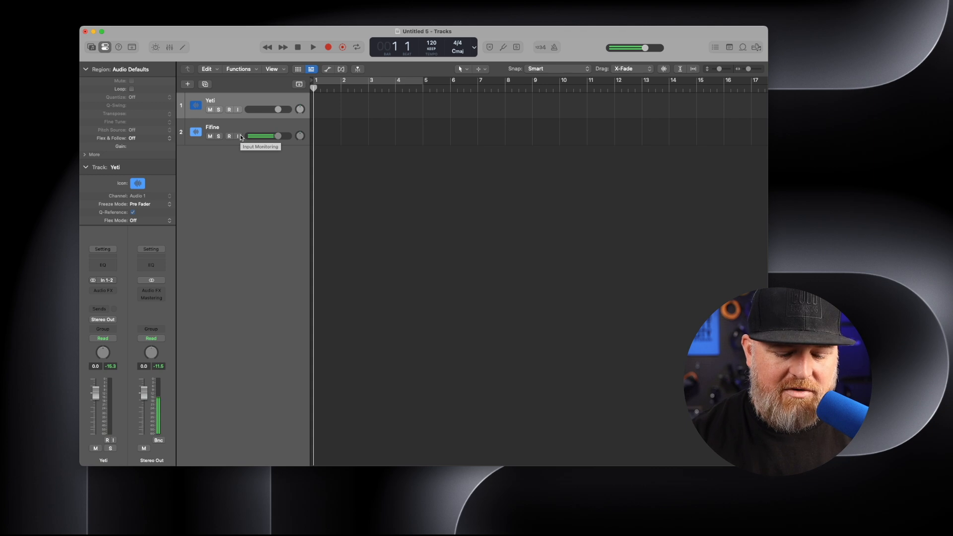
pyautogui.click(229, 109)
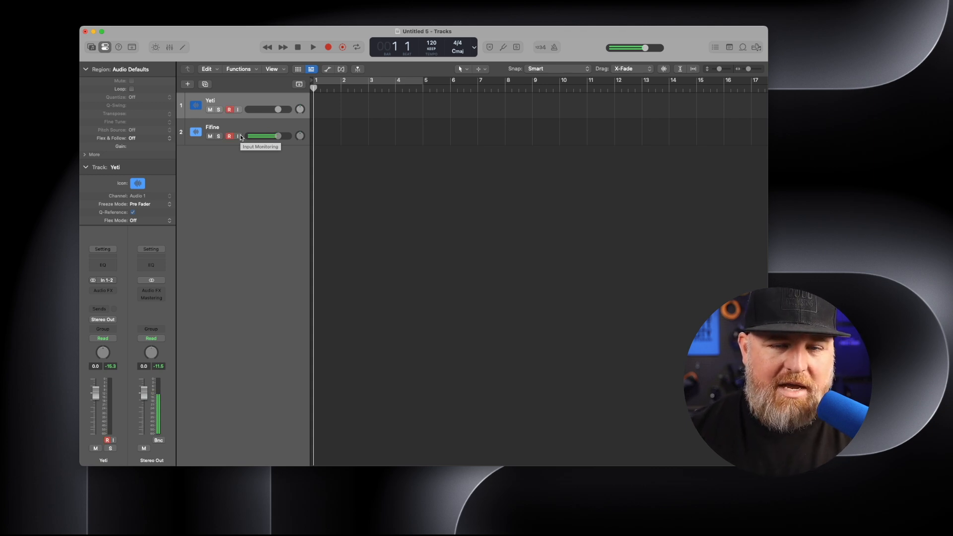
pyautogui.click(229, 109)
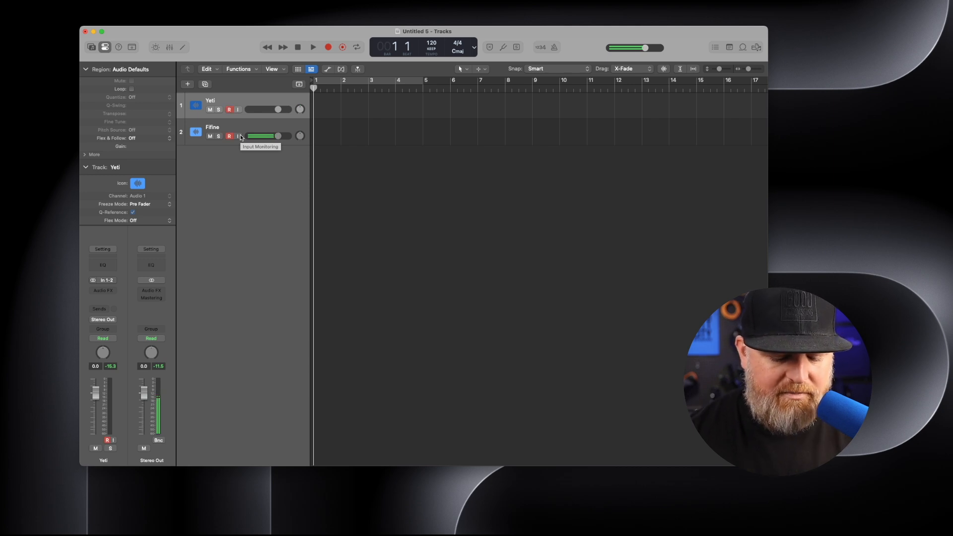
# - Record both microphones simultaneously to about bar 57, then stop
pyautogui.click(329, 47)
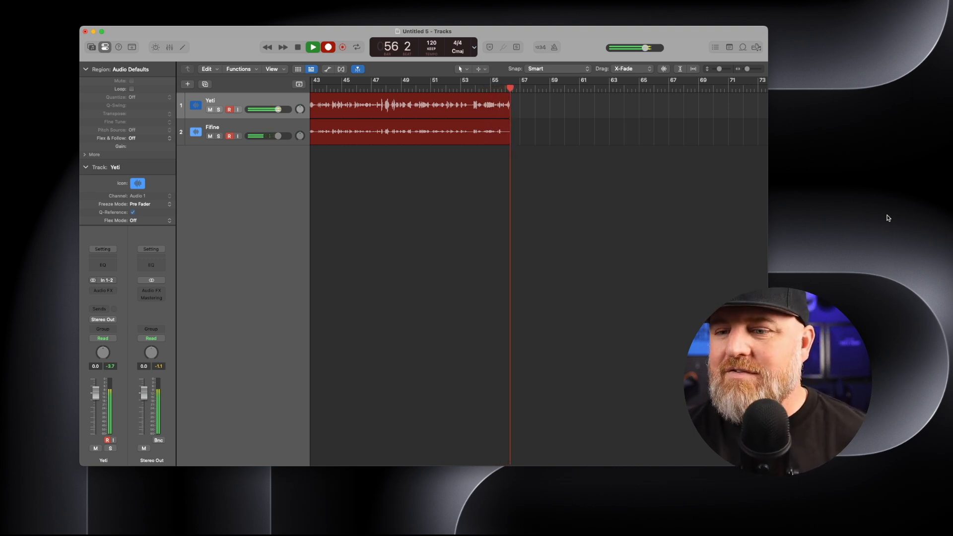
pyautogui.click(311, 47)
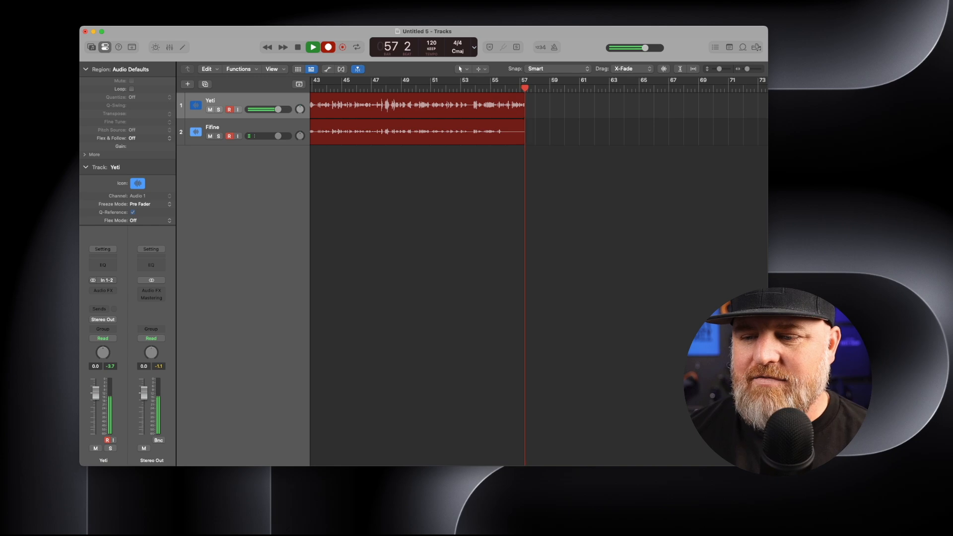